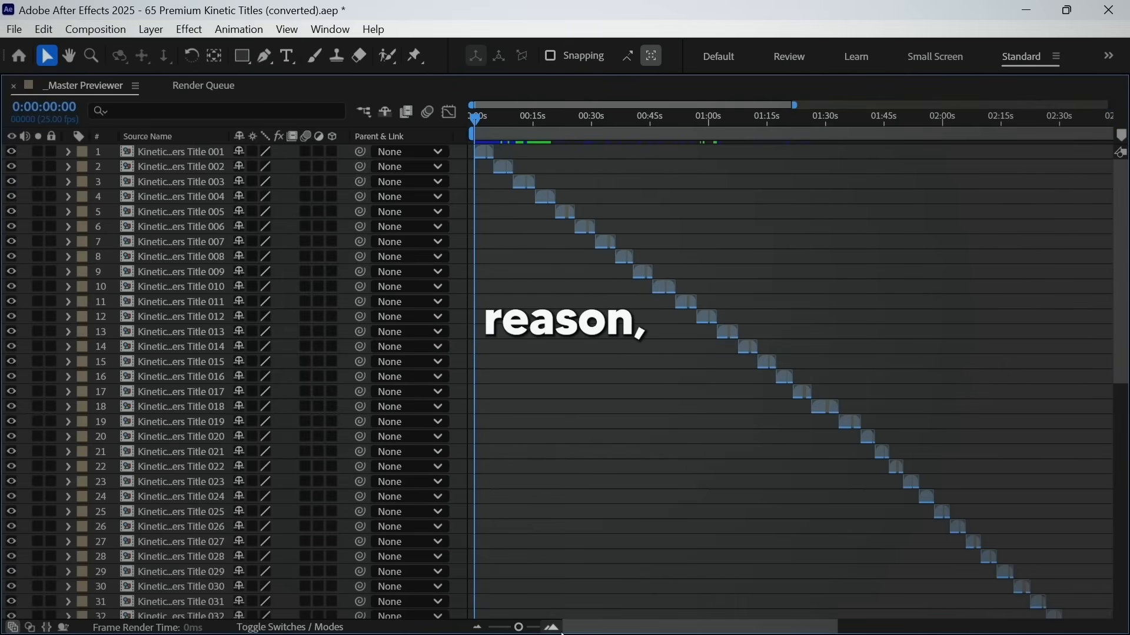
# Step: Zoom the _Master Previewer timeline onto the 16–26 second stretch
pyautogui.moveTo(519, 626); pyautogui.dragTo(511, 626)
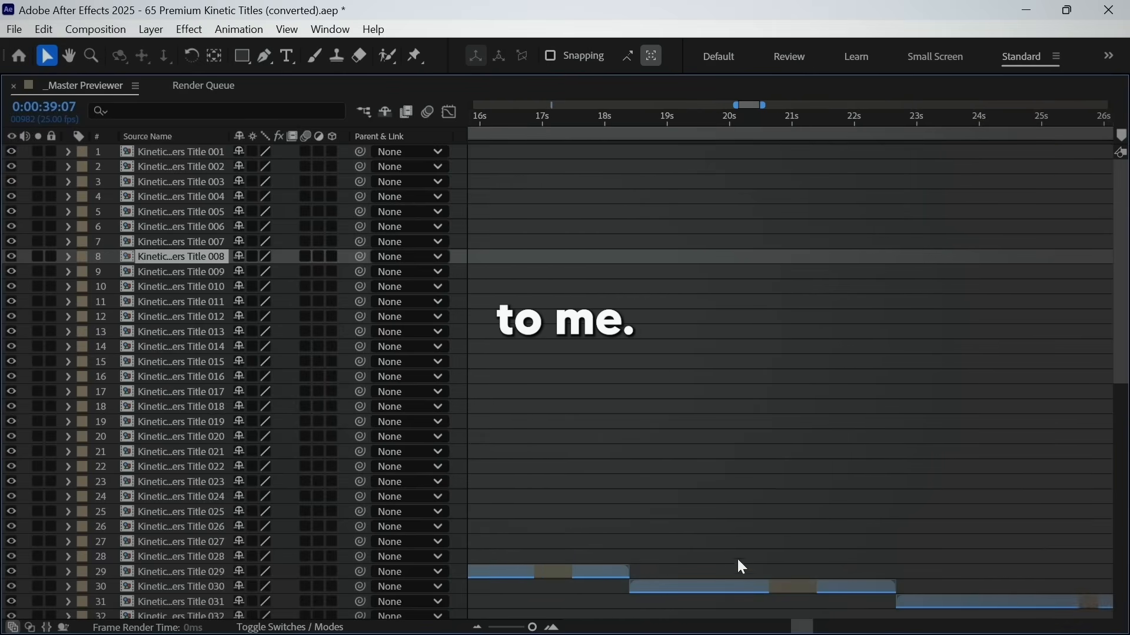
pyautogui.click(745, 115)
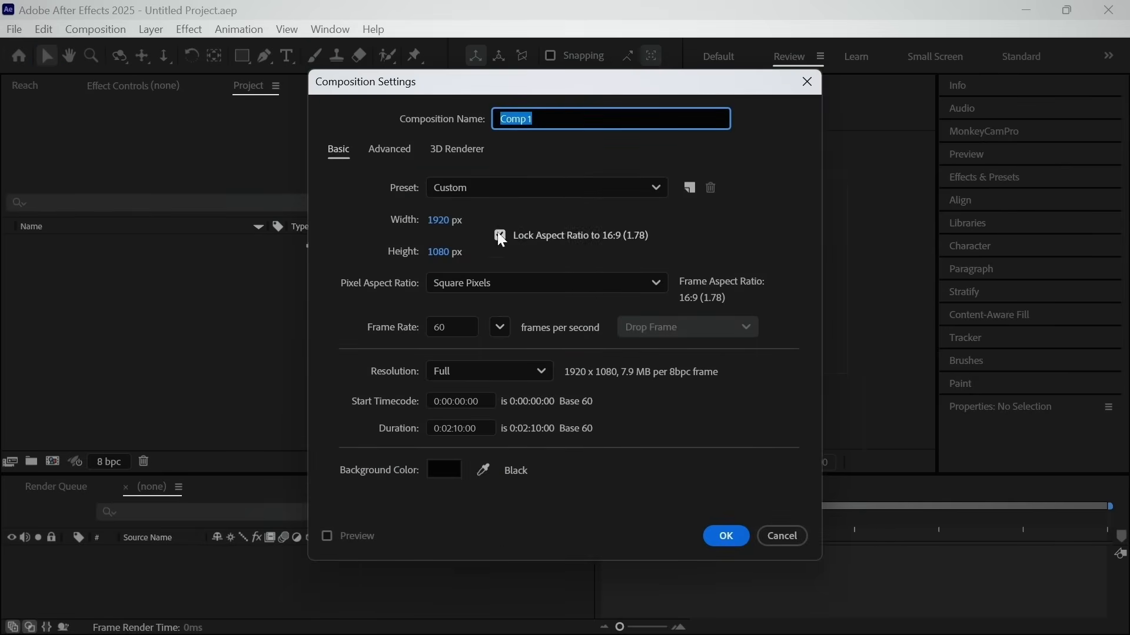
# Step: Confirm Comp 1 at 1920x1080, 60 fps, then open a Preferences page from the Edit menu
pyautogui.click(724, 536)
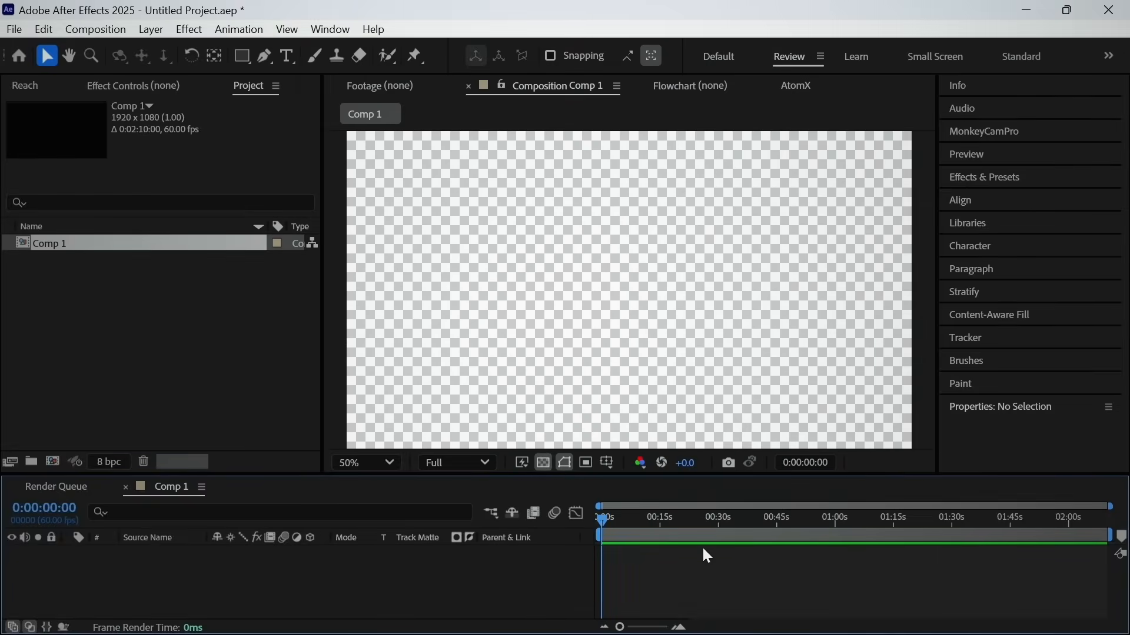
pyautogui.click(43, 28)
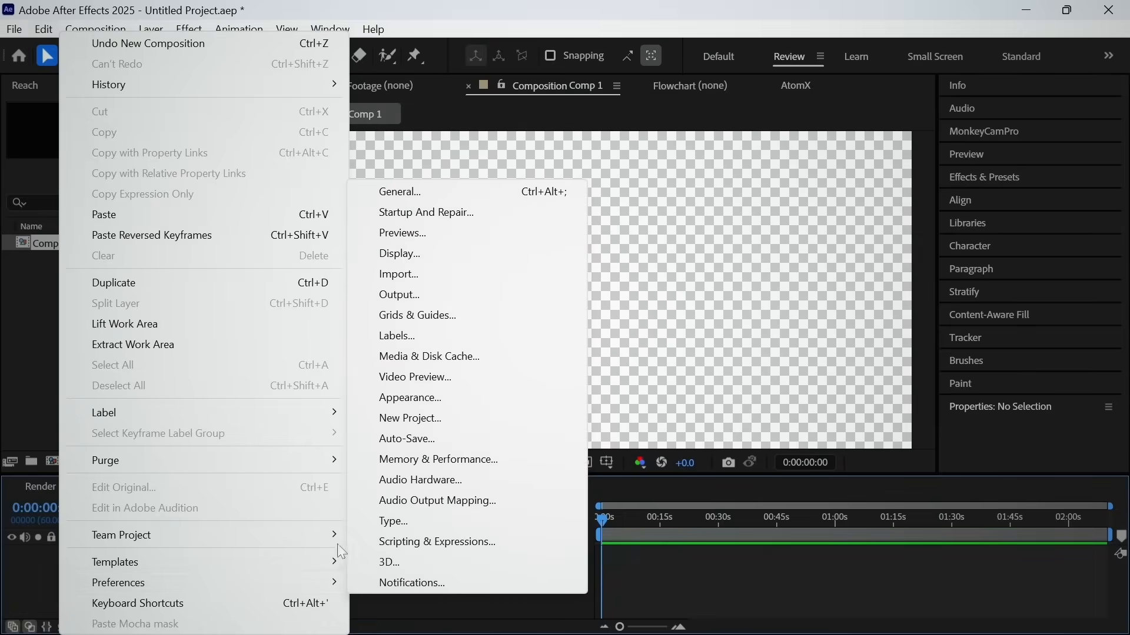
pyautogui.click(406, 438)
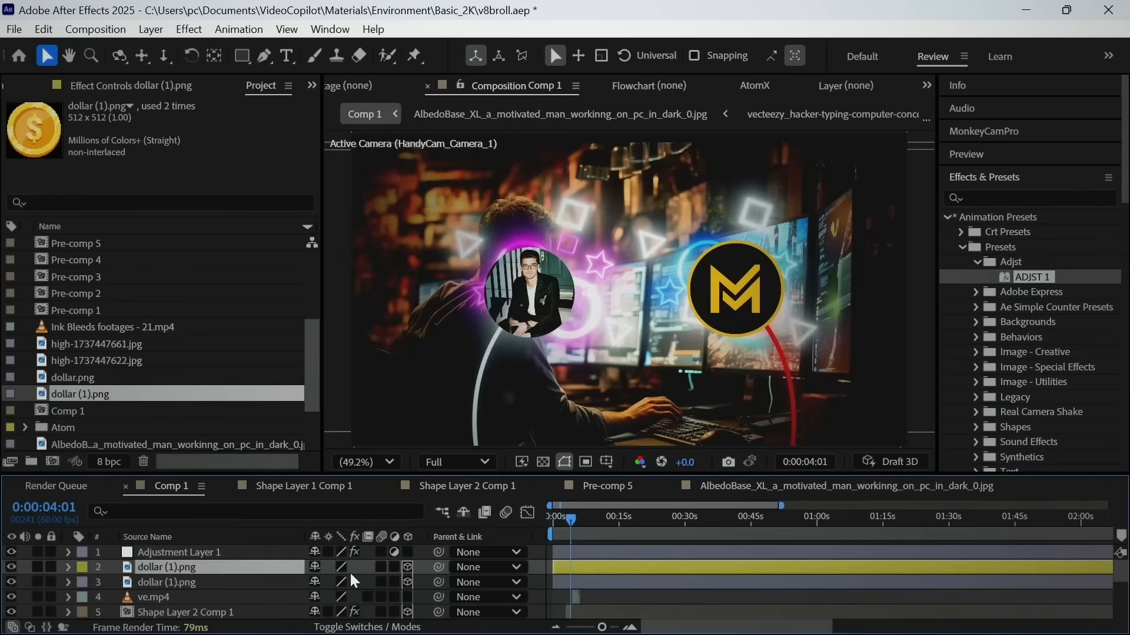
# Step: Select dollar (1).png and reveal only its Position property
pyautogui.click(69, 568)
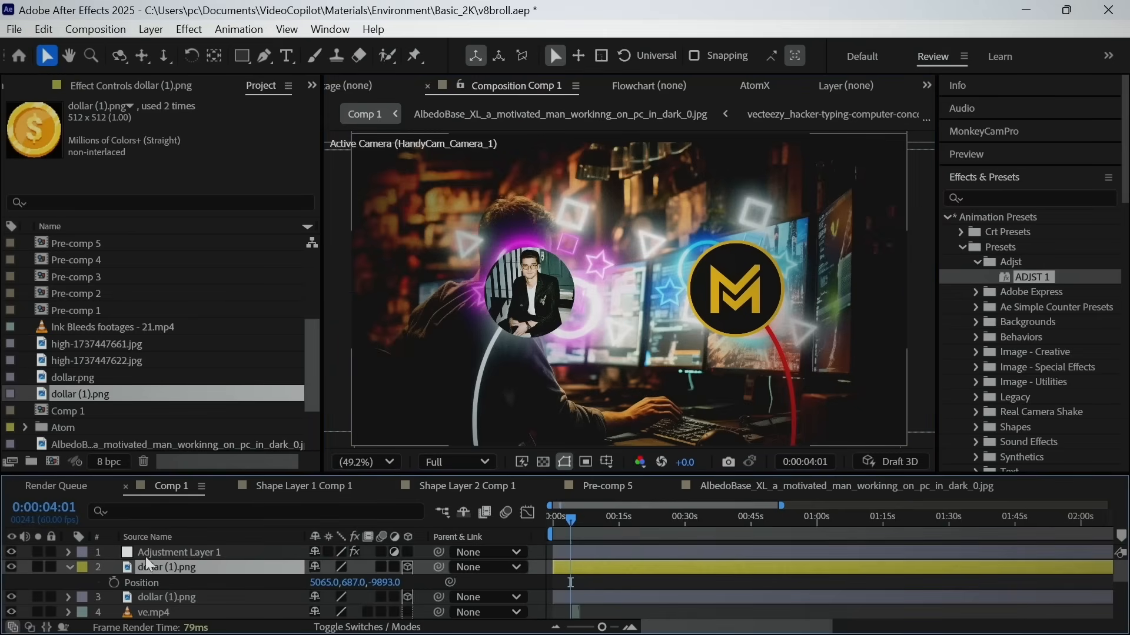
pyautogui.moveTo(488, 568)
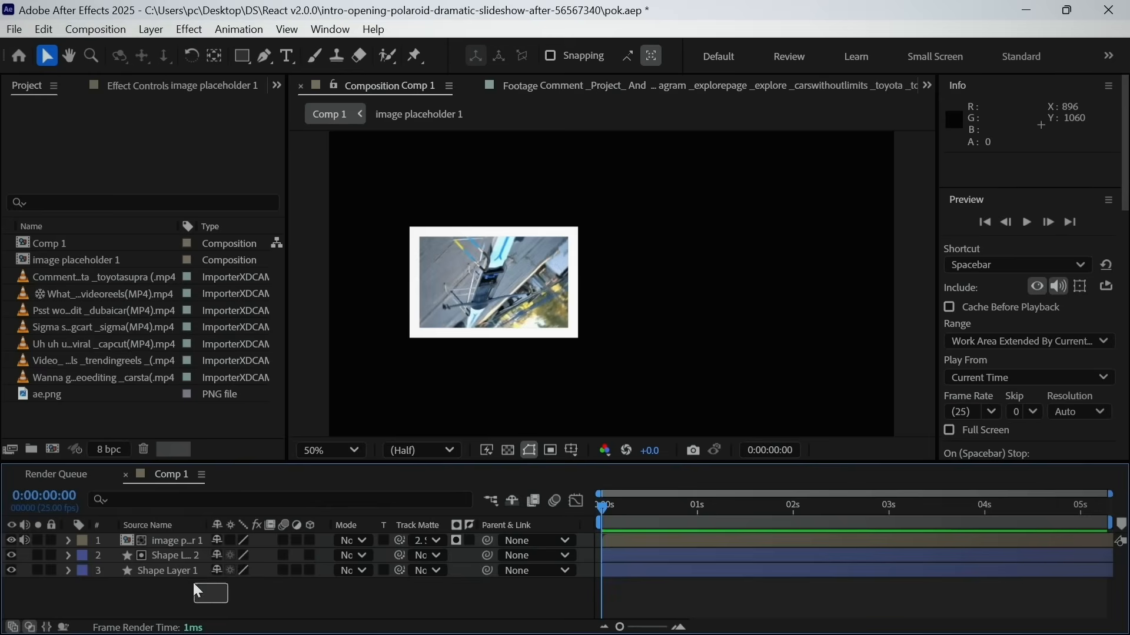
# Step: Duplicate the image placeholder layer, replace it with a duplicated precomp and open image placeholder 2
pyautogui.click(177, 541)
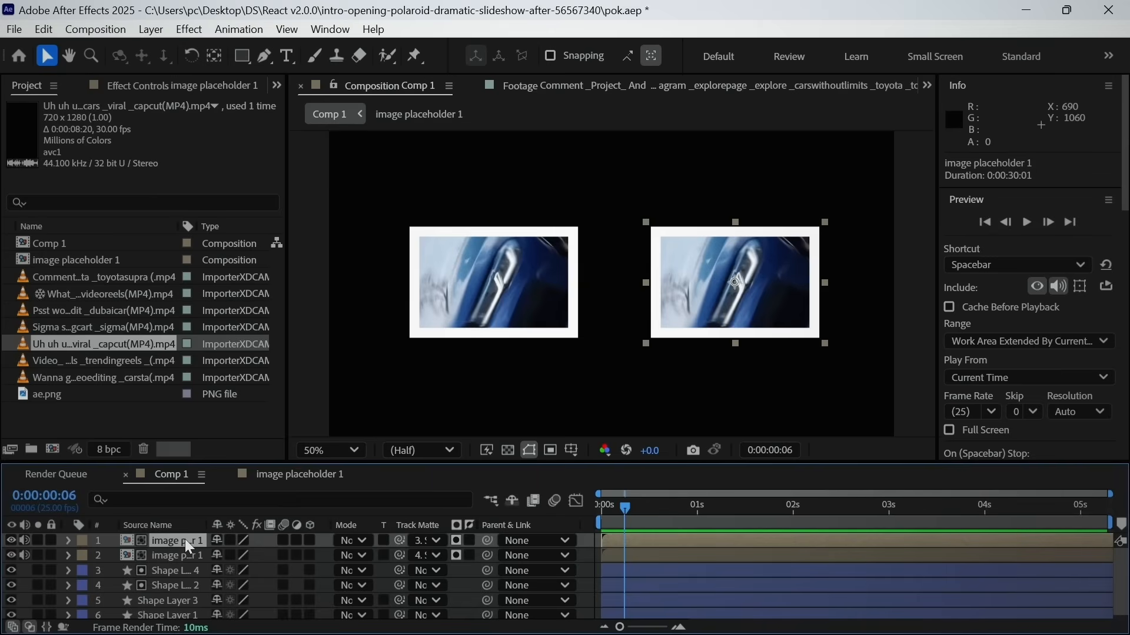
pyautogui.rightClick(176, 540)
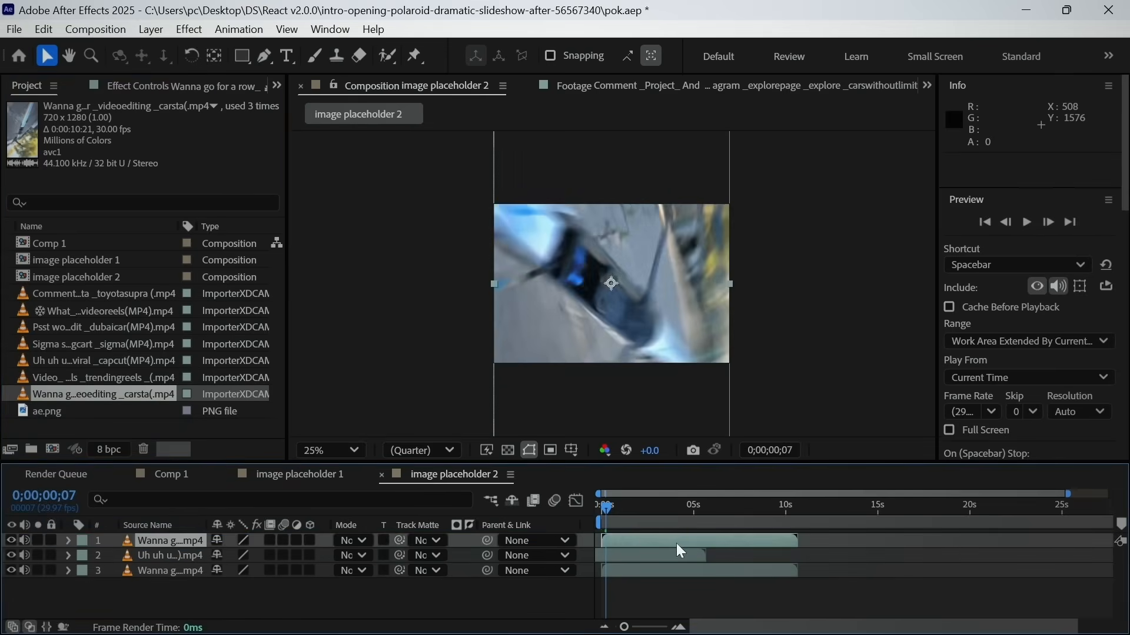
pyautogui.click(172, 475)
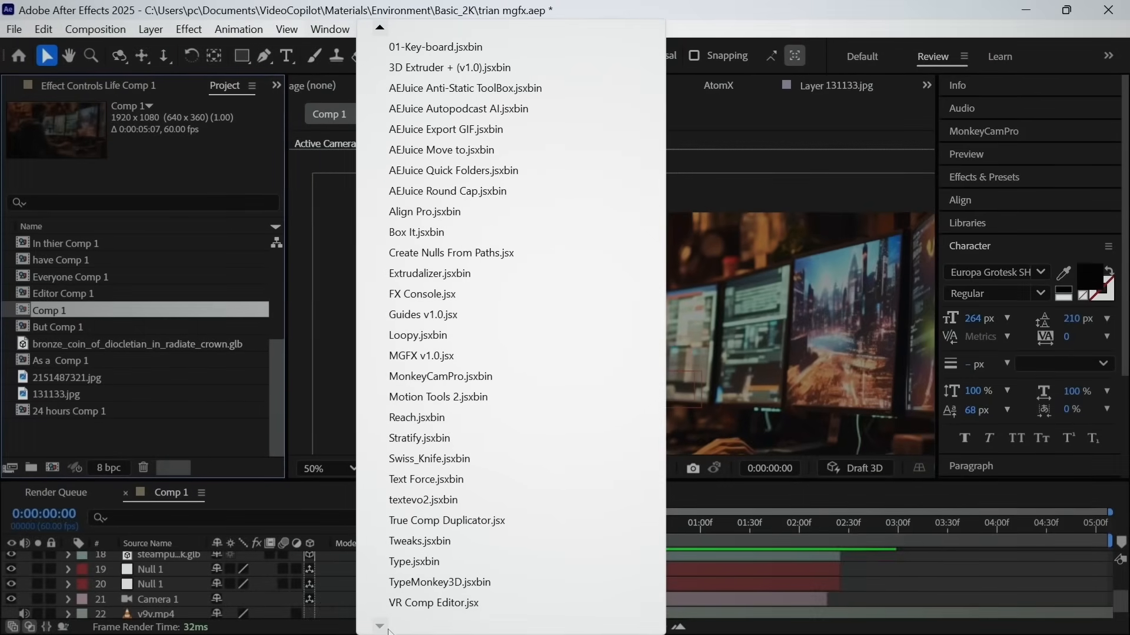
# Step: Run True Comp Duplicator with 1 copy to duplicate the comp and all 21 nested items
pyautogui.click(445, 520)
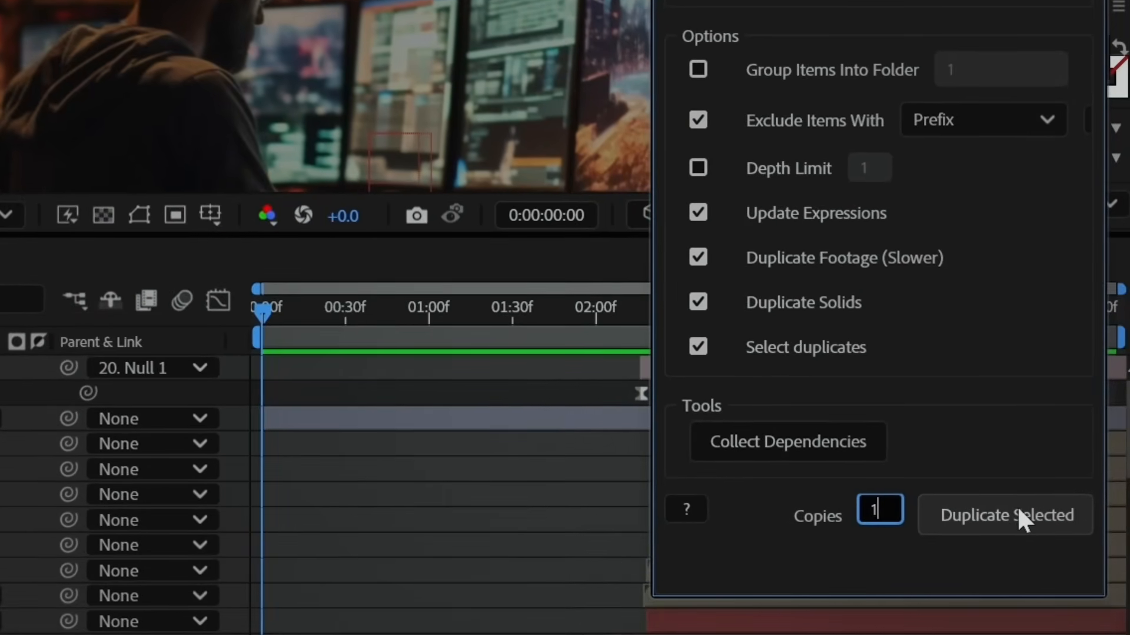
pyautogui.click(1003, 514)
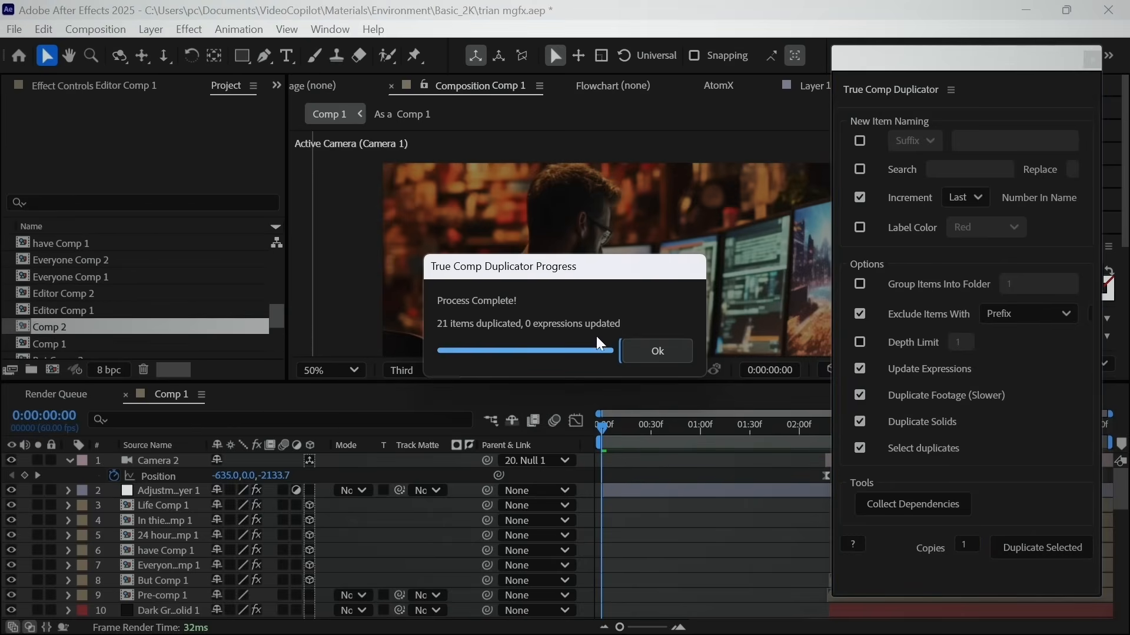
pyautogui.click(655, 350)
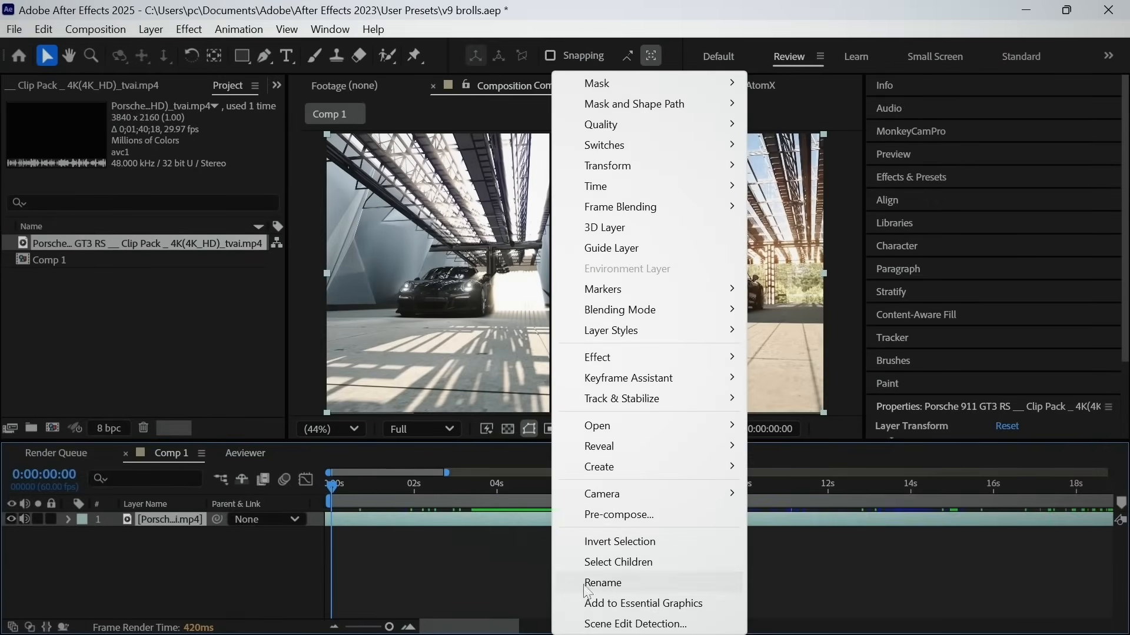
# Step: Run Scene Edit Detection on the Porsche clip and split it at each scene cut
pyautogui.click(634, 623)
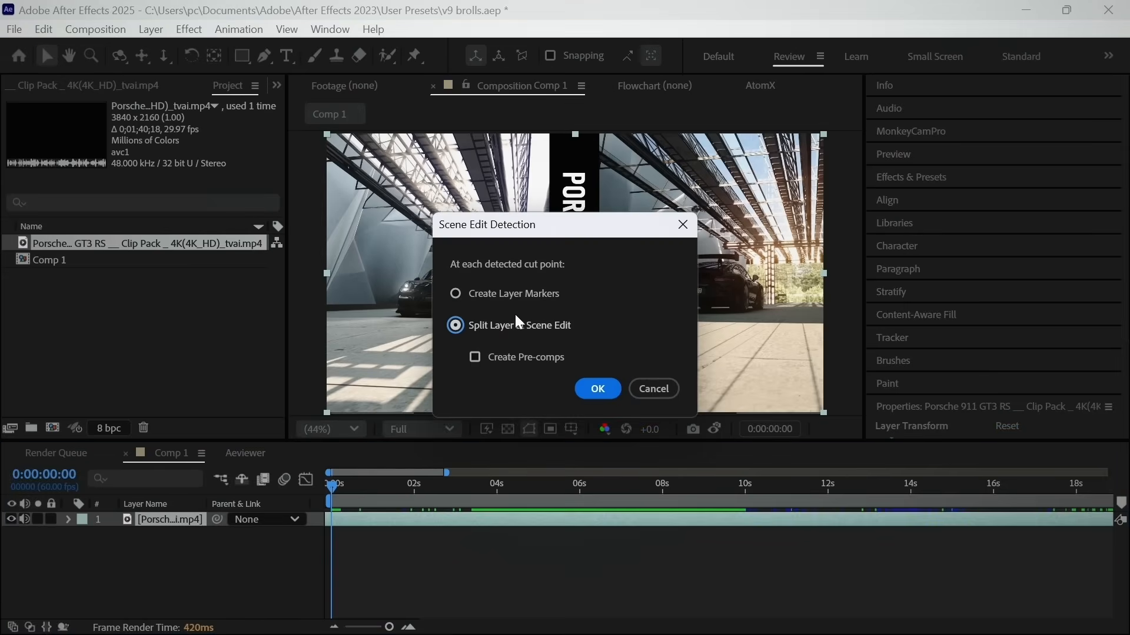
pyautogui.click(597, 389)
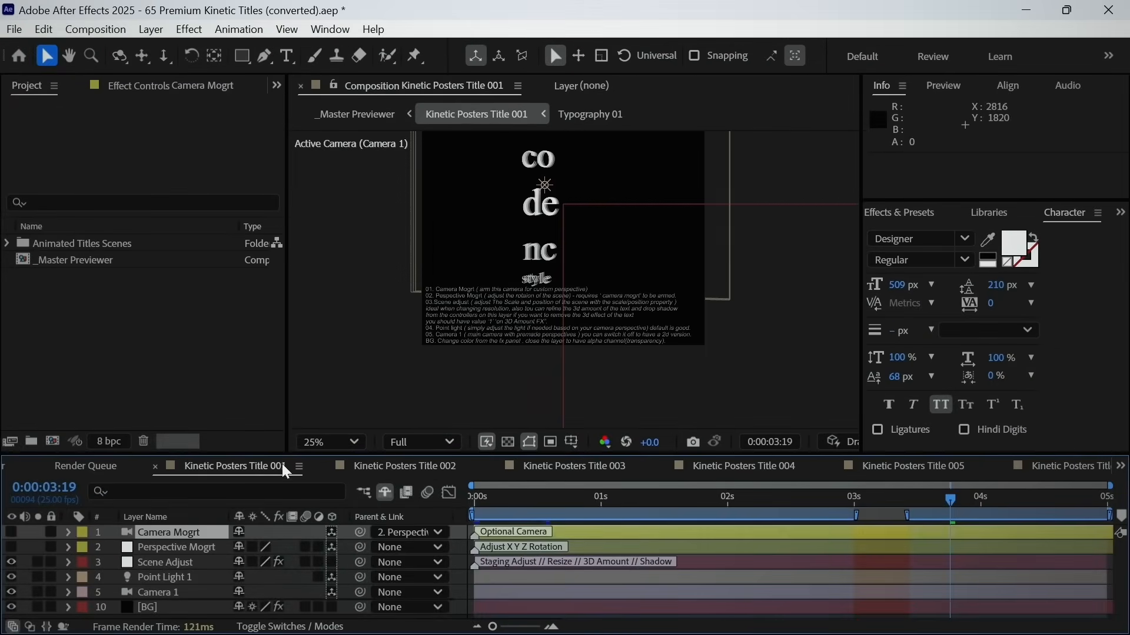
# Step: Switch between Kinetic Posters Title compositions, then bring up the Reach panel from the Window menu
pyautogui.click(913, 466)
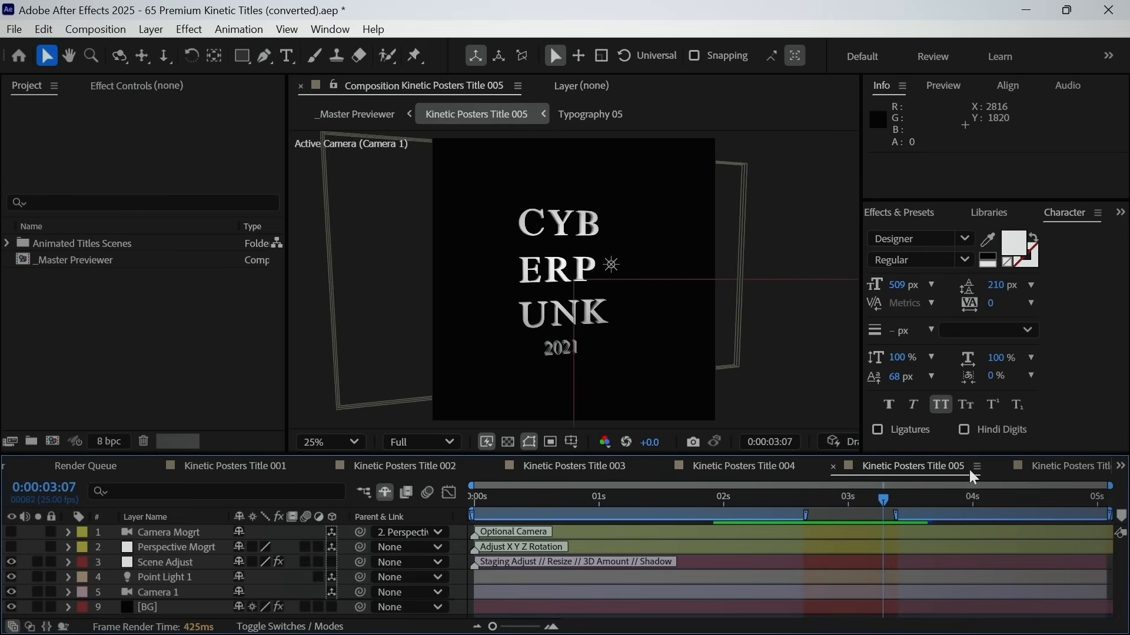
pyautogui.click(1066, 466)
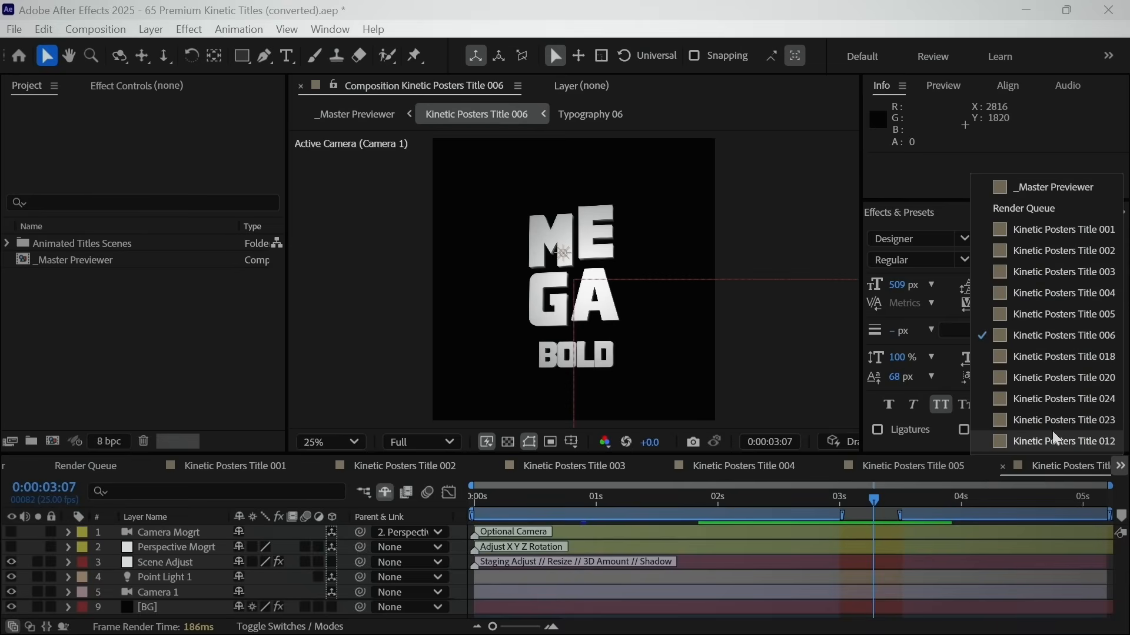
pyautogui.click(1065, 399)
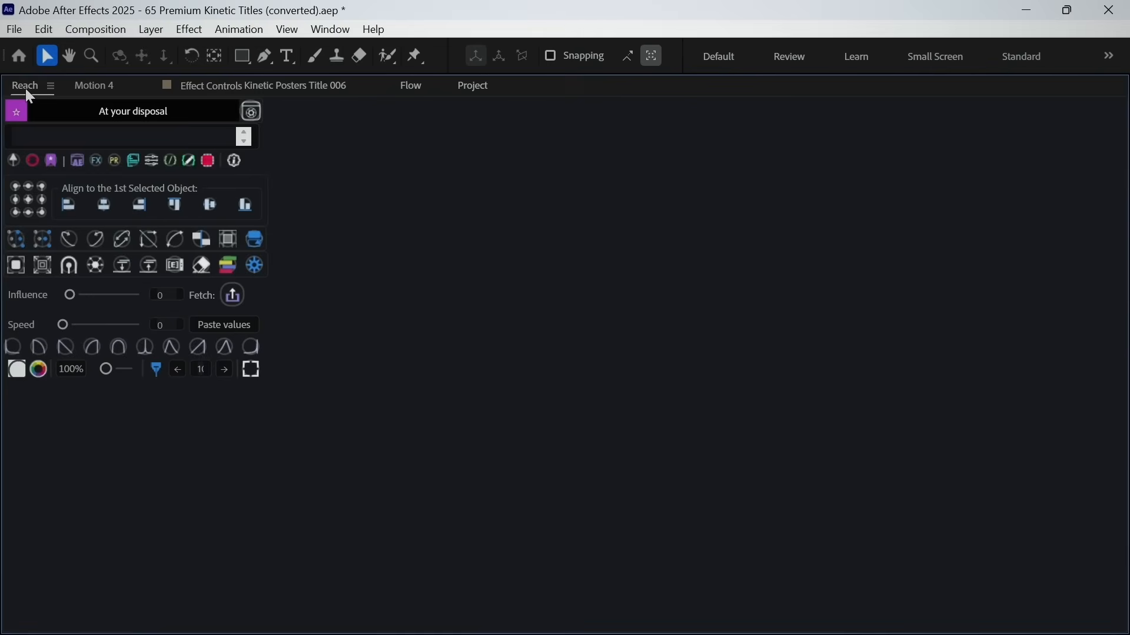
pyautogui.click(472, 85)
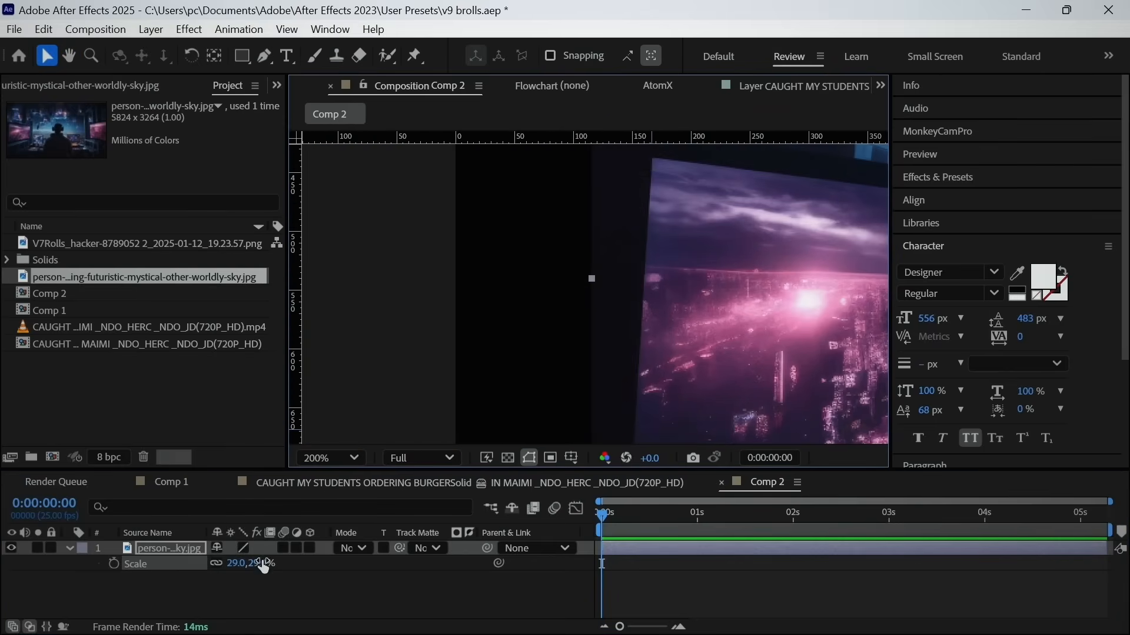
# Step: Scrub the sky image's Scale to 33% and set the viewer zoom to 50%
pyautogui.moveTo(245, 563); pyautogui.dragTo(262, 564)
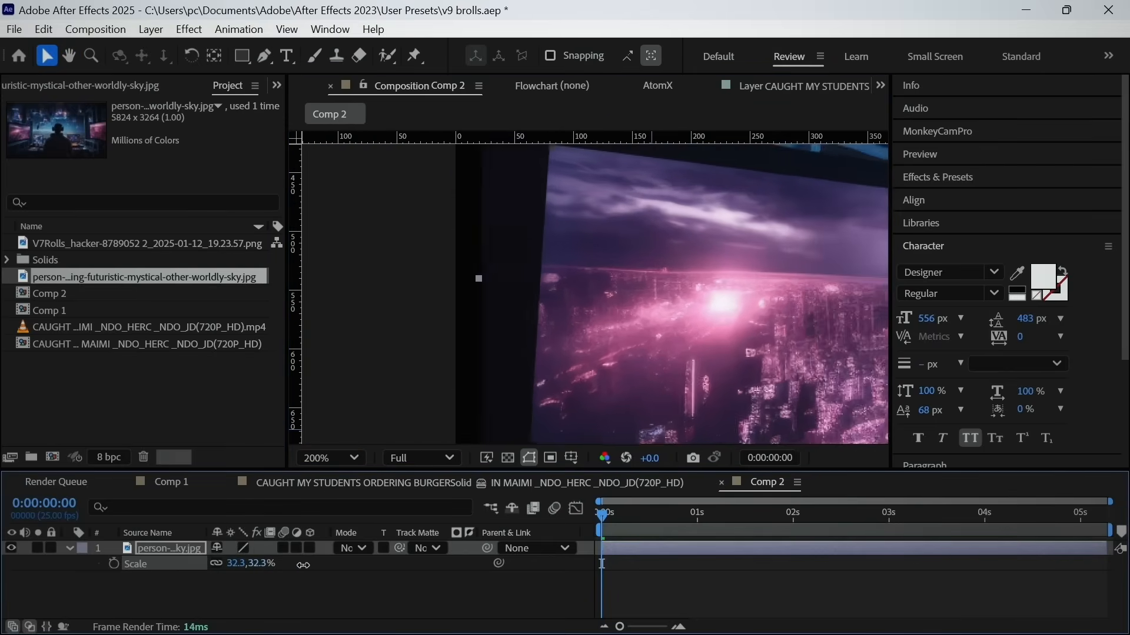
pyautogui.click(326, 457)
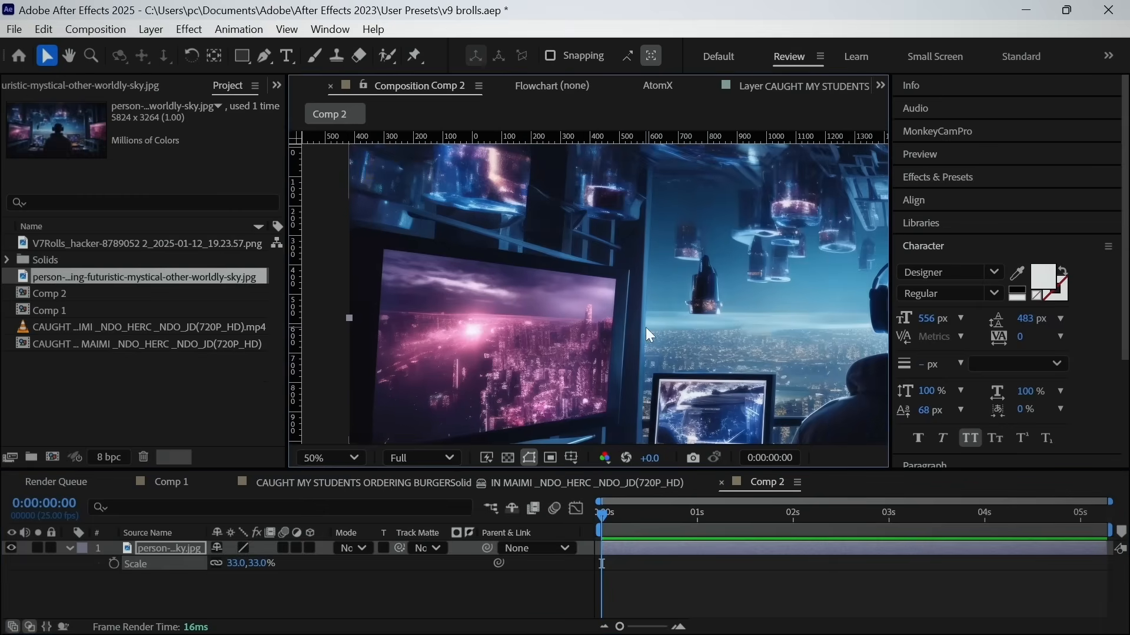
pyautogui.click(328, 458)
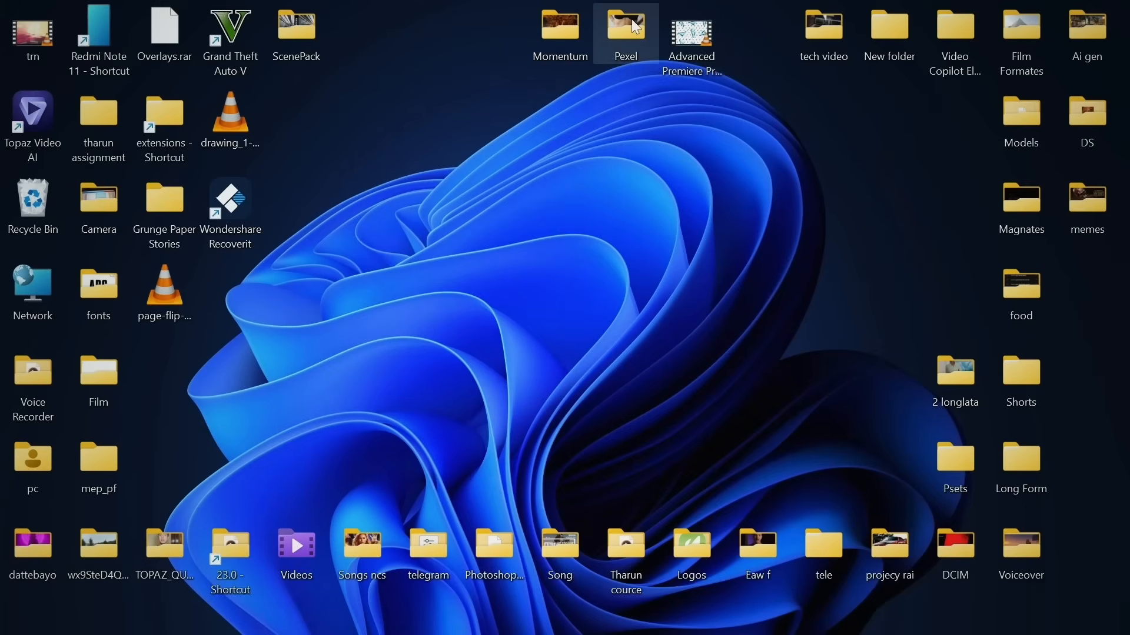
# Step: Open the Pexel media folder on the desktop
pyautogui.doubleClick(625, 33)
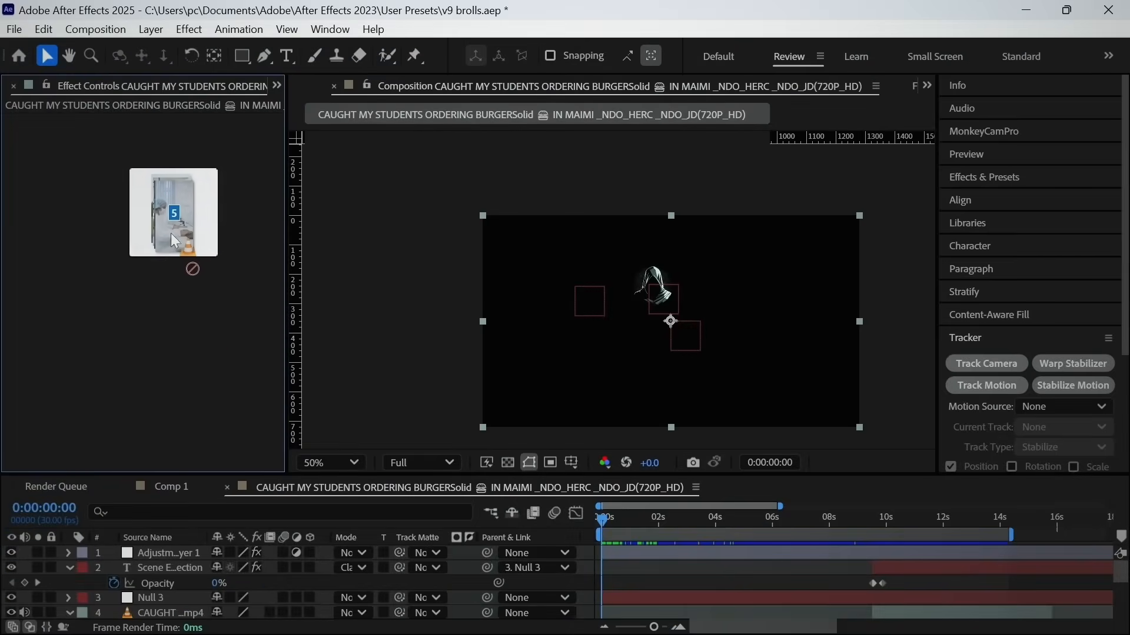
# Step: Drag the image file from Explorer into the After Effects project
pyautogui.moveTo(173, 213); pyautogui.dragTo(131, 296)
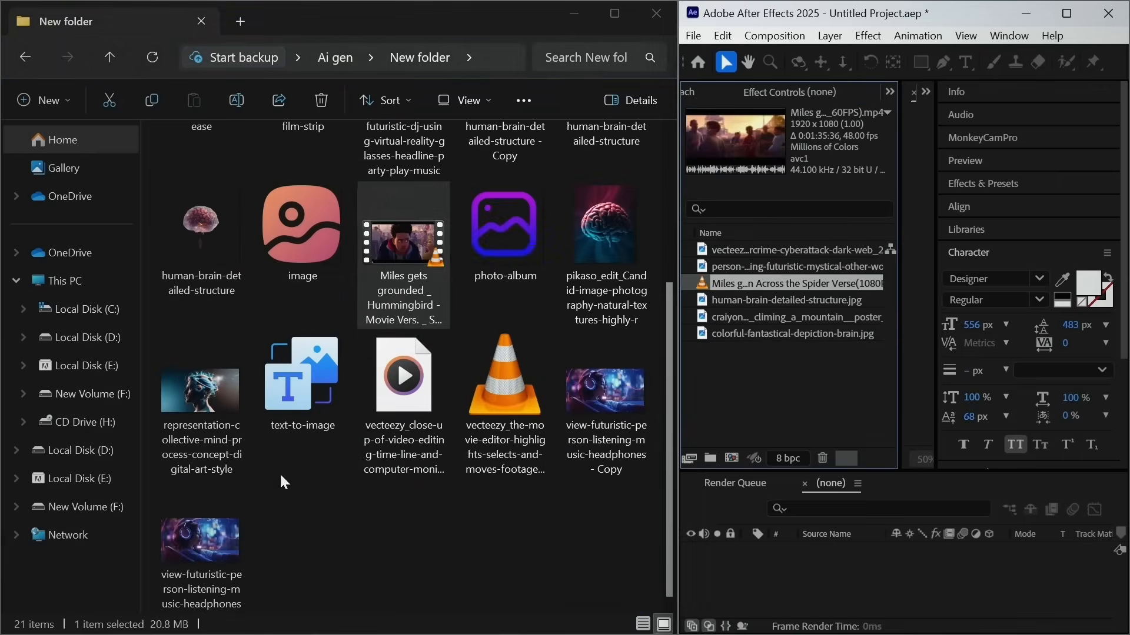
# Step: Bring the Ai gen folder's images and videos into the fresh After Effects project
pyautogui.click(463, 56)
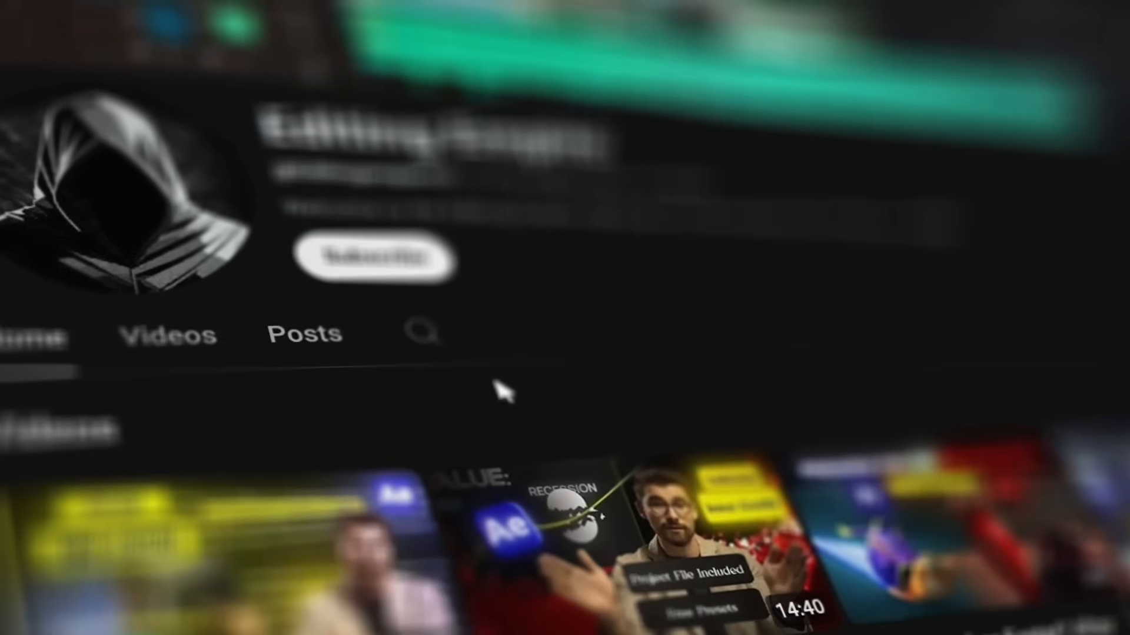
pyautogui.click(376, 258)
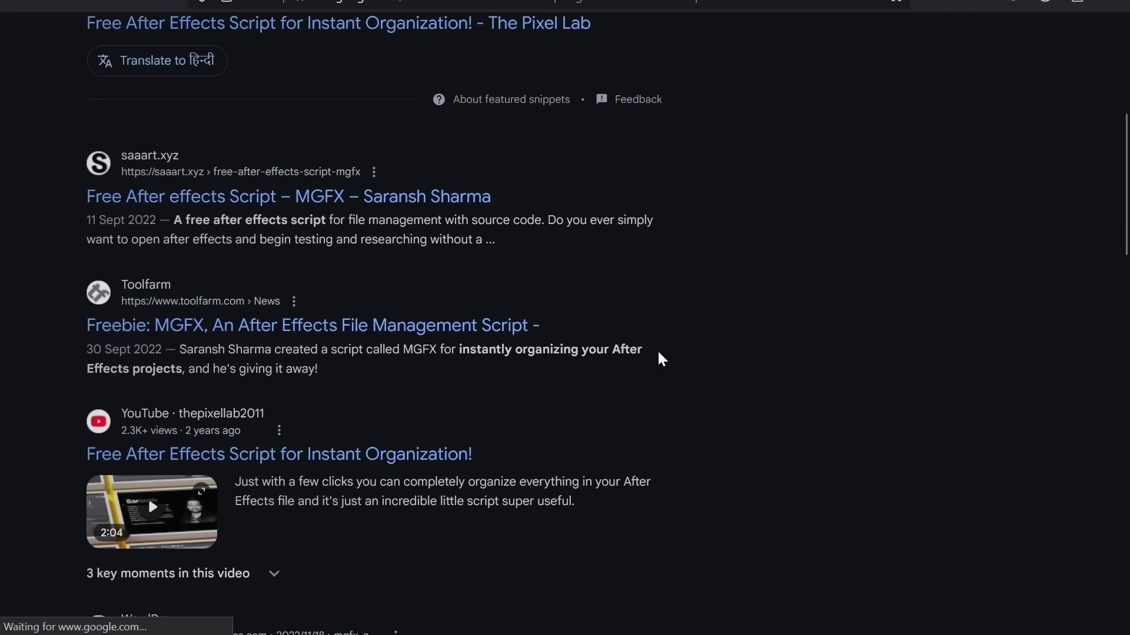
# Step: Open the 'Free After effects Script – MGFX' result on Saransh Sharma's site
pyautogui.click(288, 197)
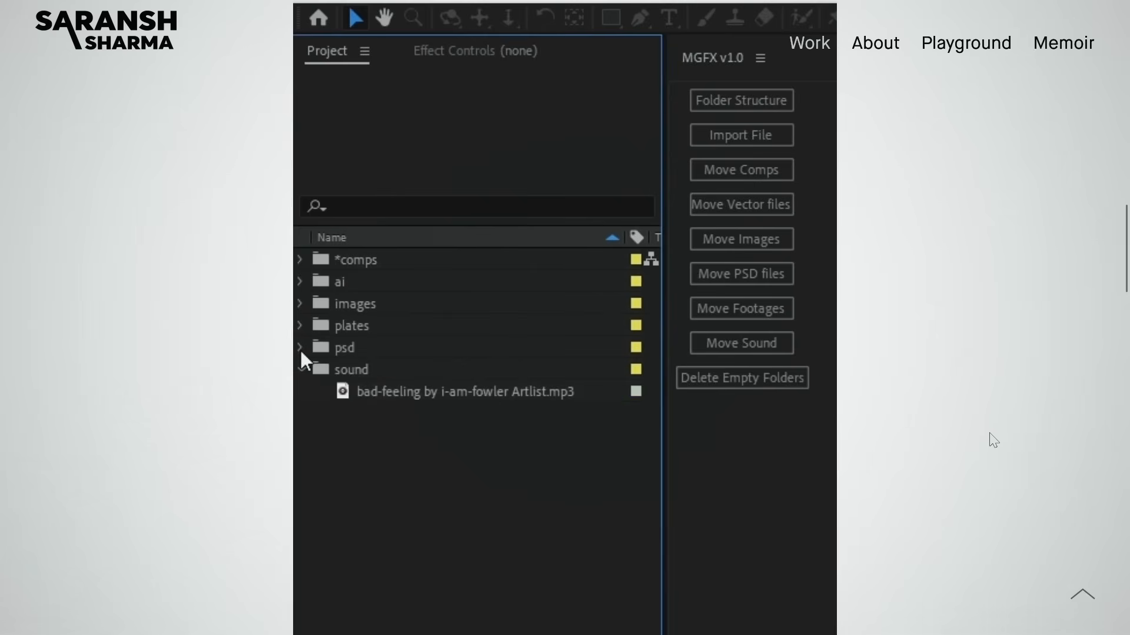
# Step: Download the free MGFX v1.0 project-organizing script from the page
pyautogui.click(299, 259)
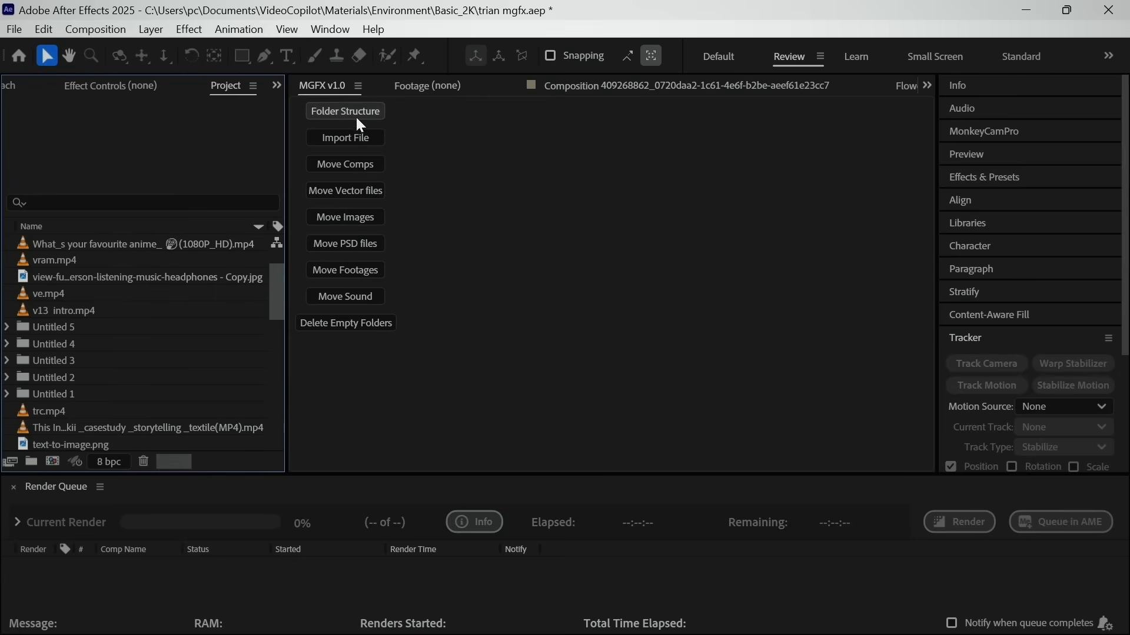
# Step: Create the MGFX folder structure and move comps, footage and sound into their folders
pyautogui.click(344, 110)
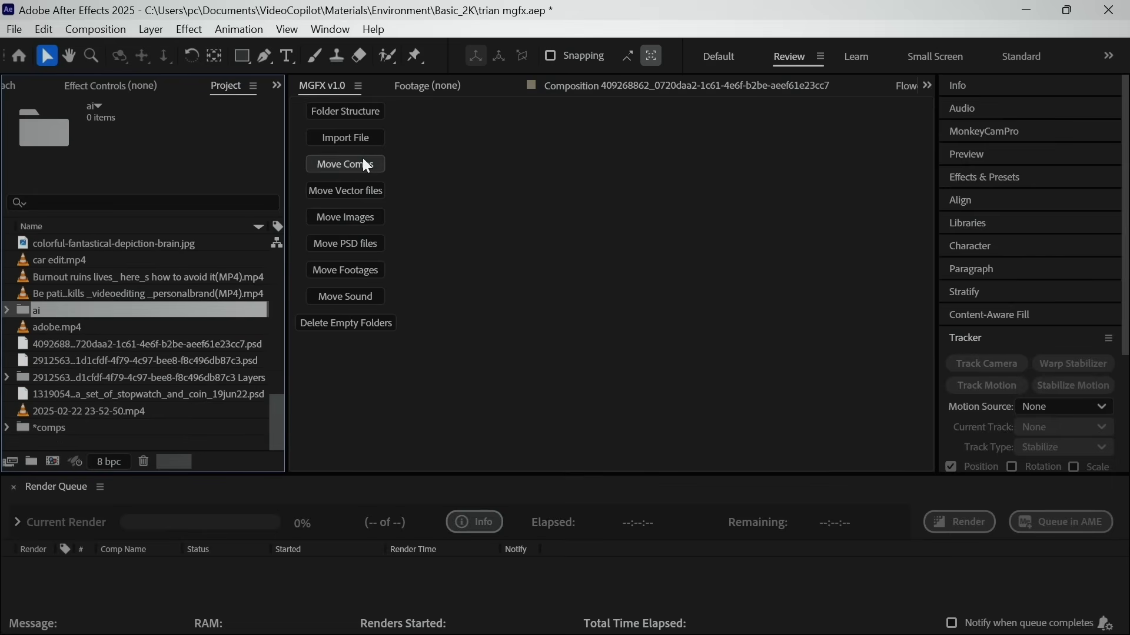
pyautogui.click(344, 163)
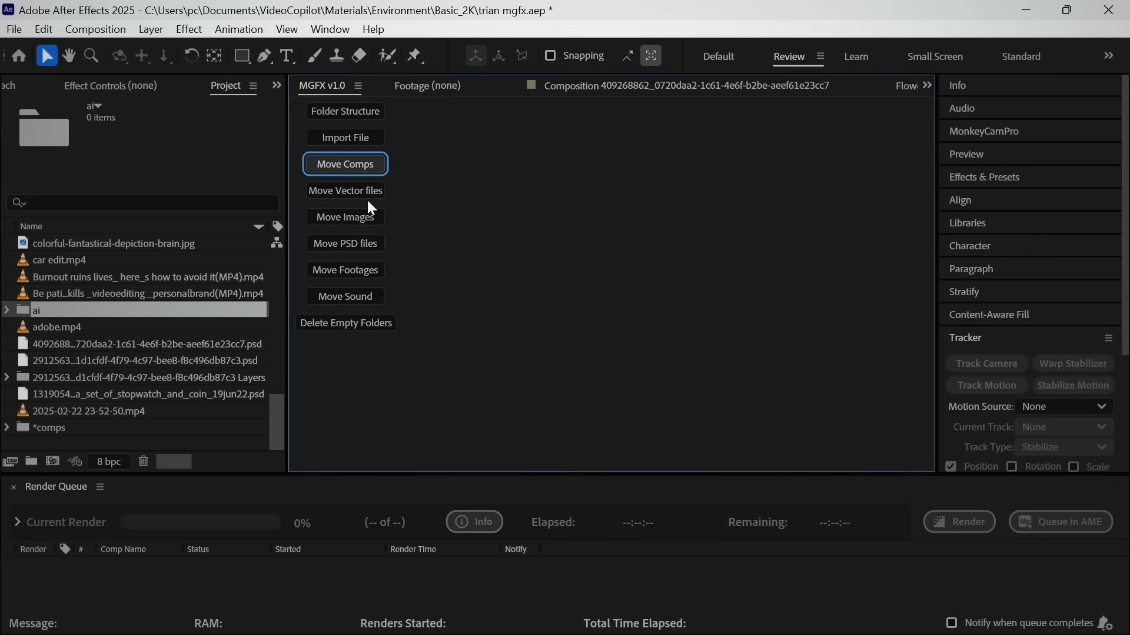
pyautogui.click(345, 163)
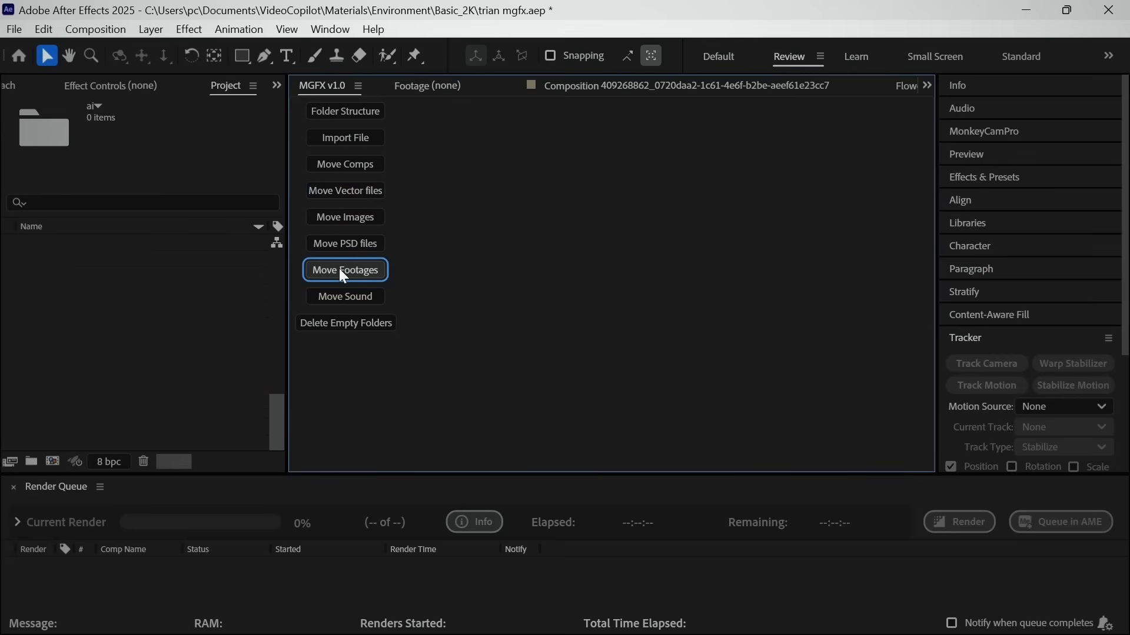
pyautogui.moveTo(344, 297)
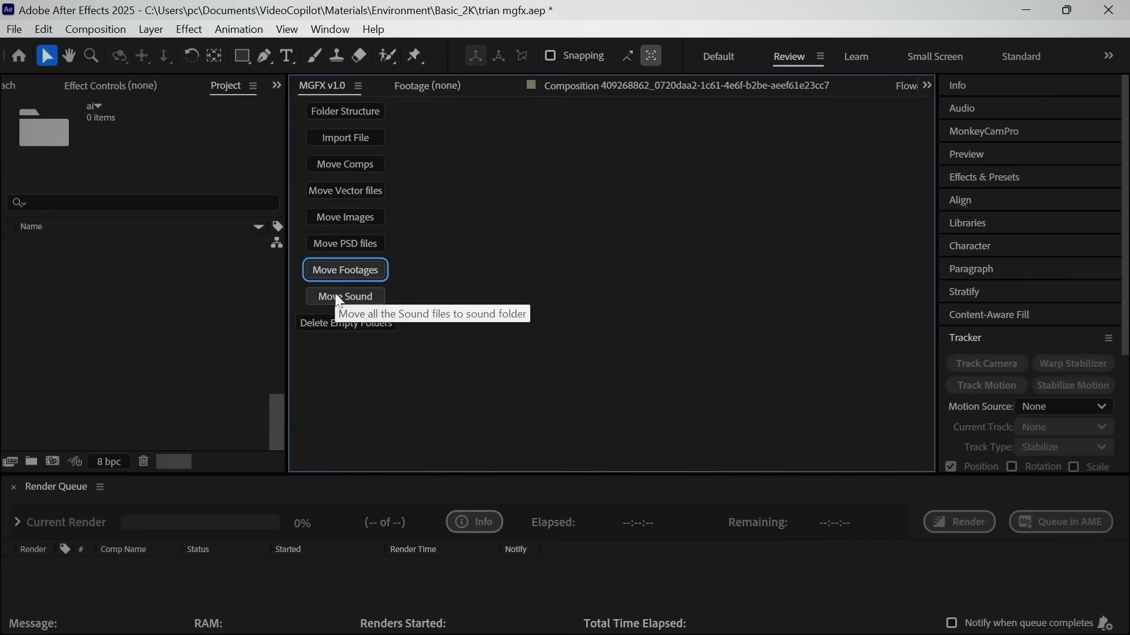
pyautogui.click(344, 269)
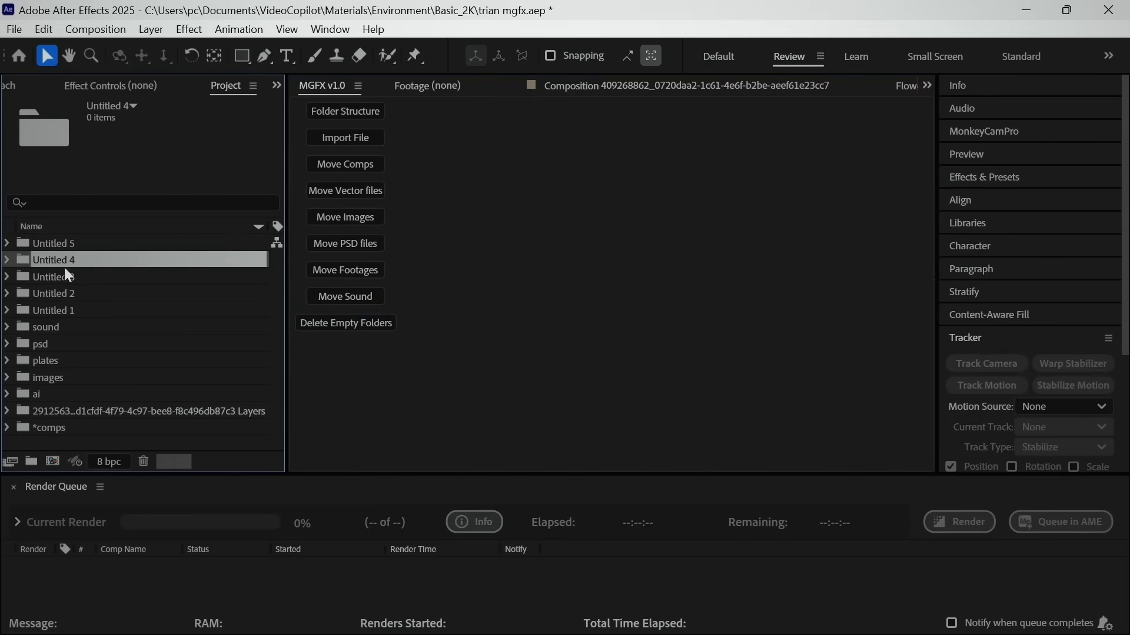
# Step: Delete the empty folders and move the loose PNGs into the images folder
pyautogui.click(53, 310)
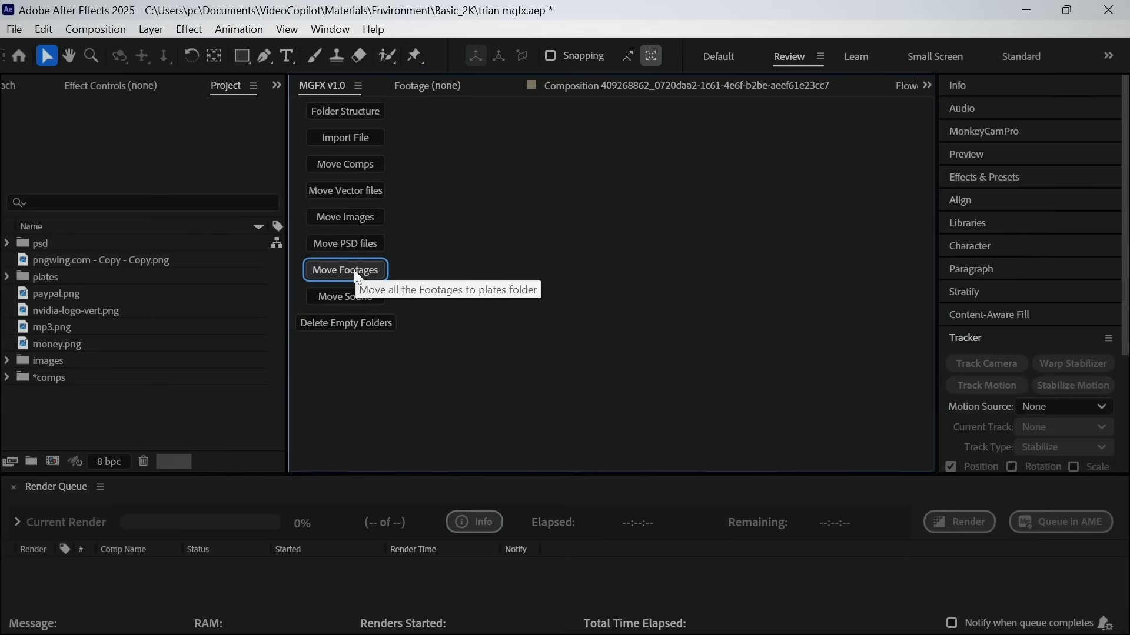
pyautogui.click(345, 269)
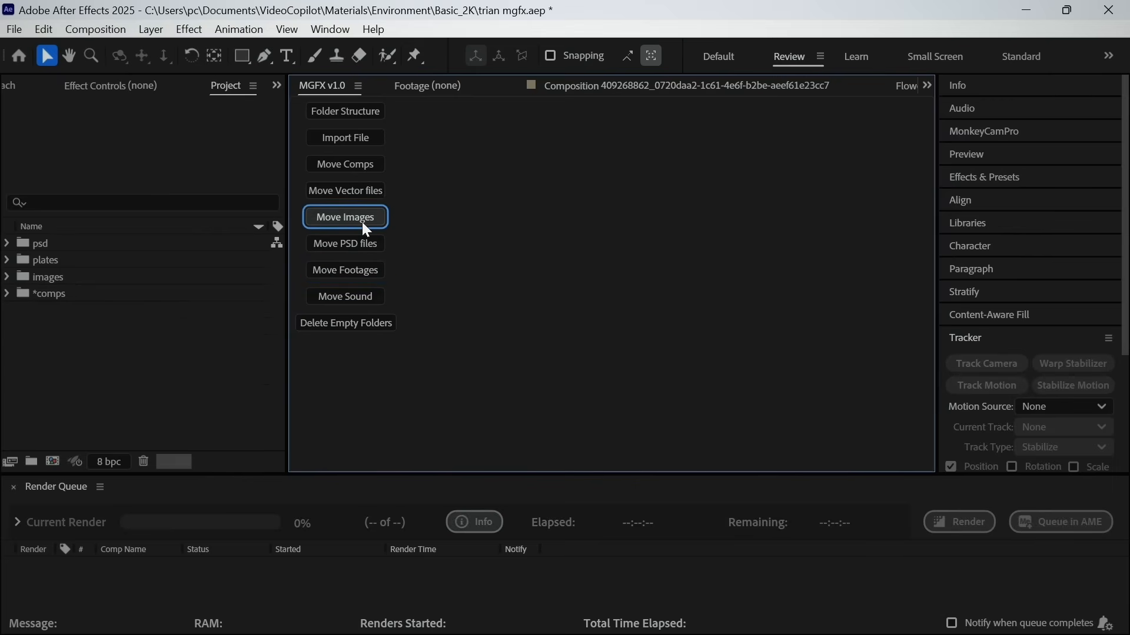